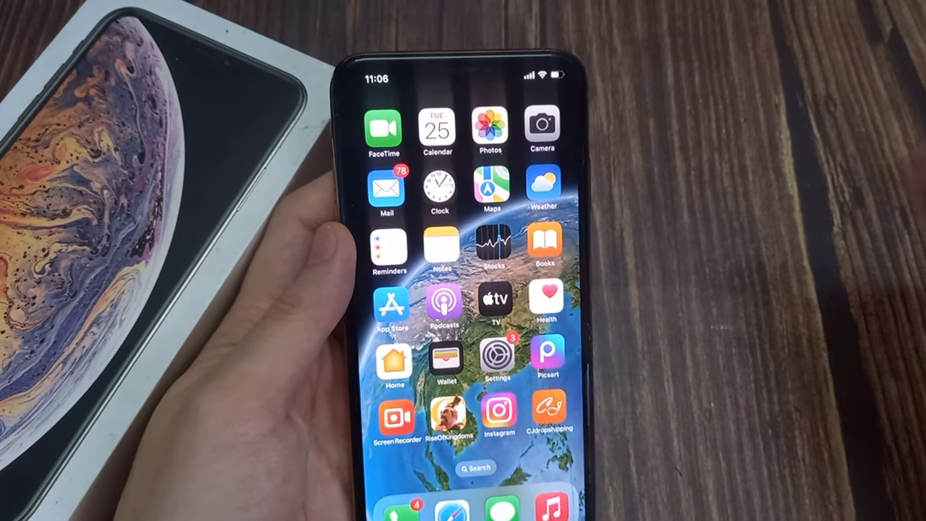
Launch Settings from the home screen and go into the Wi-Fi network list
click(494, 359)
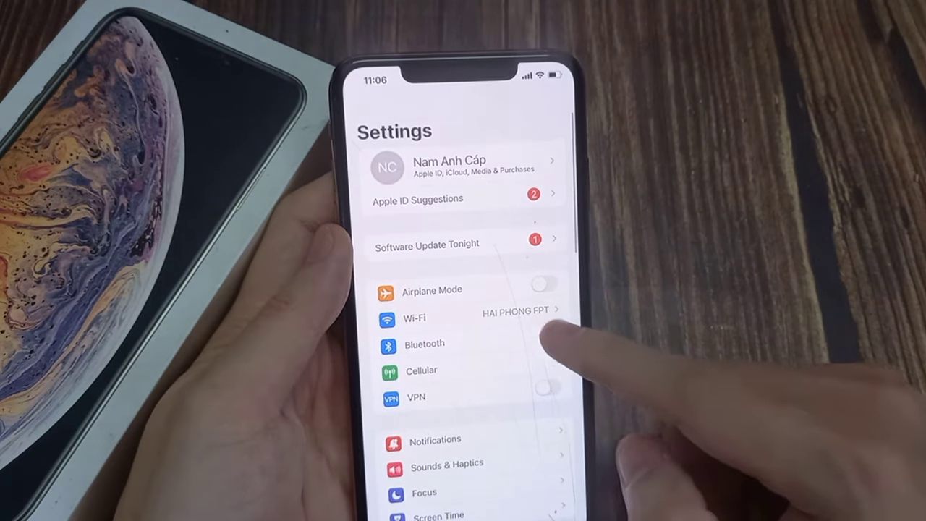
click(414, 318)
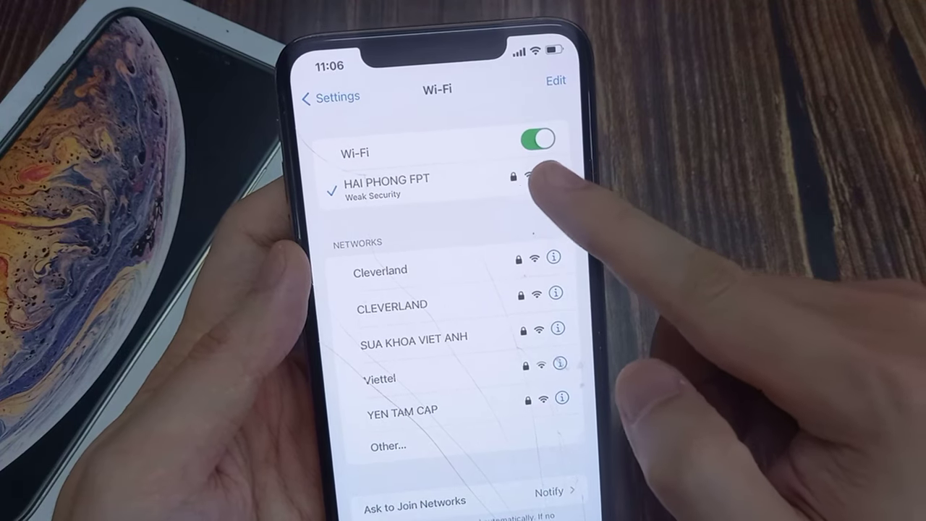
Enter the HAI PHONG FPT network details and reach its Configure DNS page
click(552, 176)
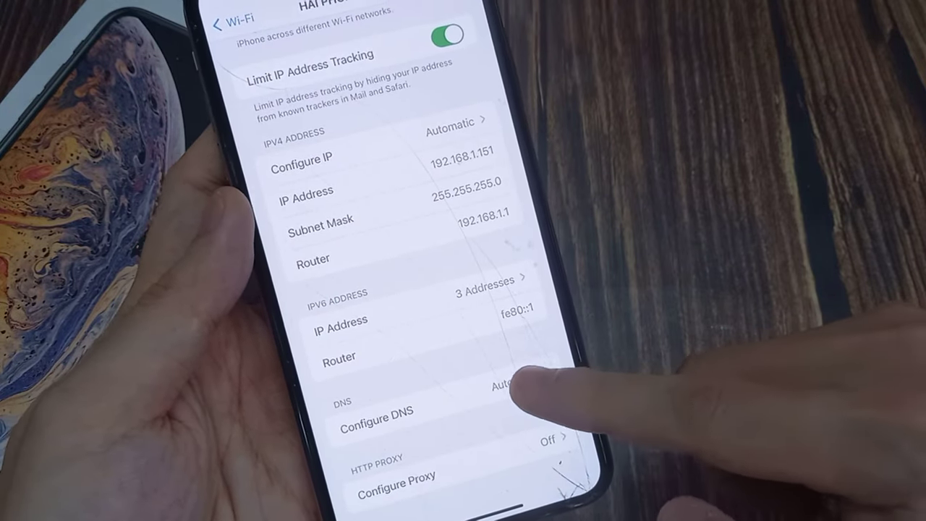
click(376, 411)
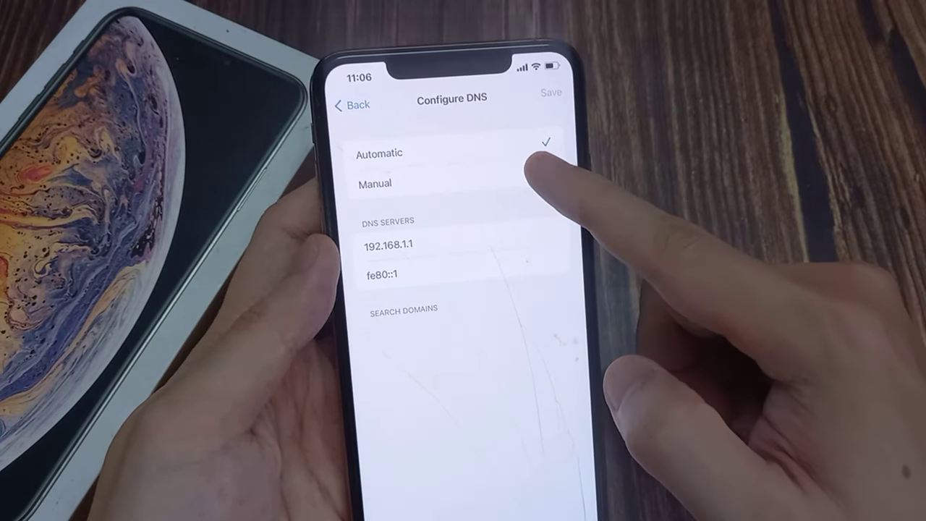
Switch DNS to Manual, remove the existing server, and begin entering 8.8.8.8 as a new server
click(375, 183)
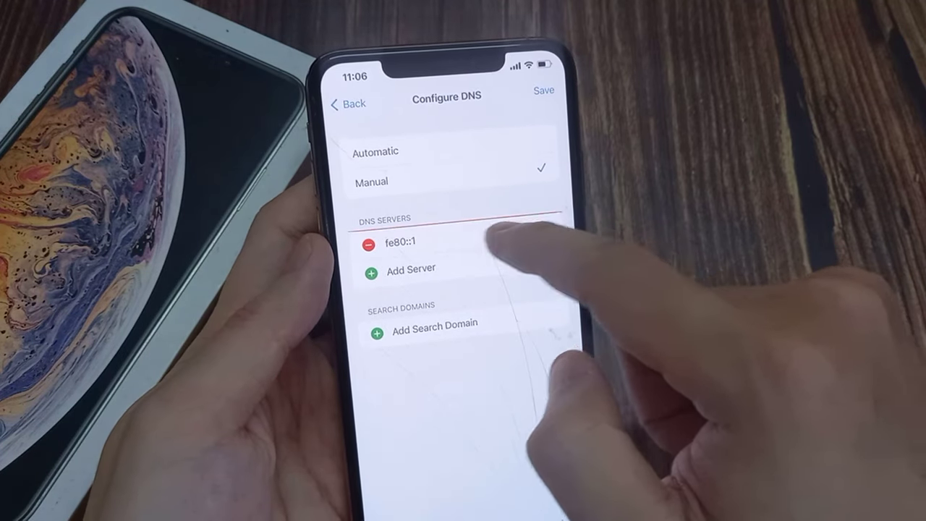
click(370, 243)
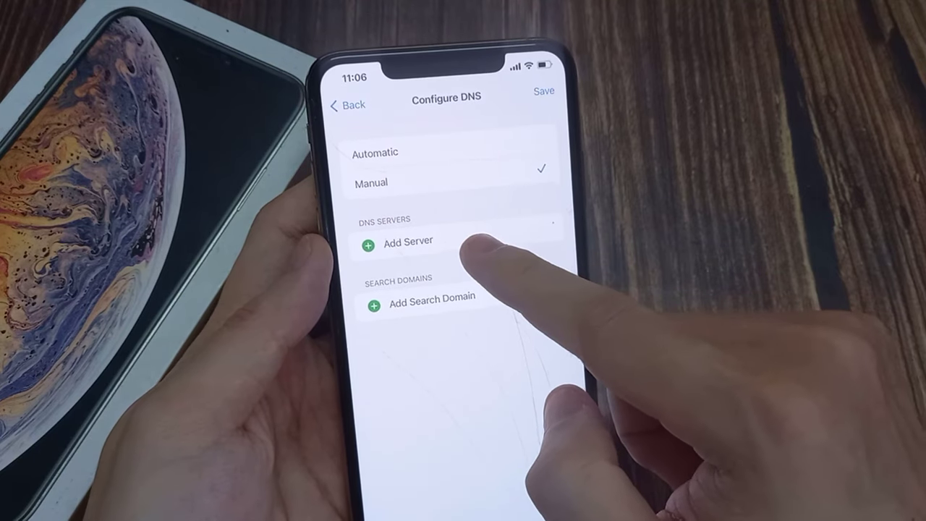
click(408, 240)
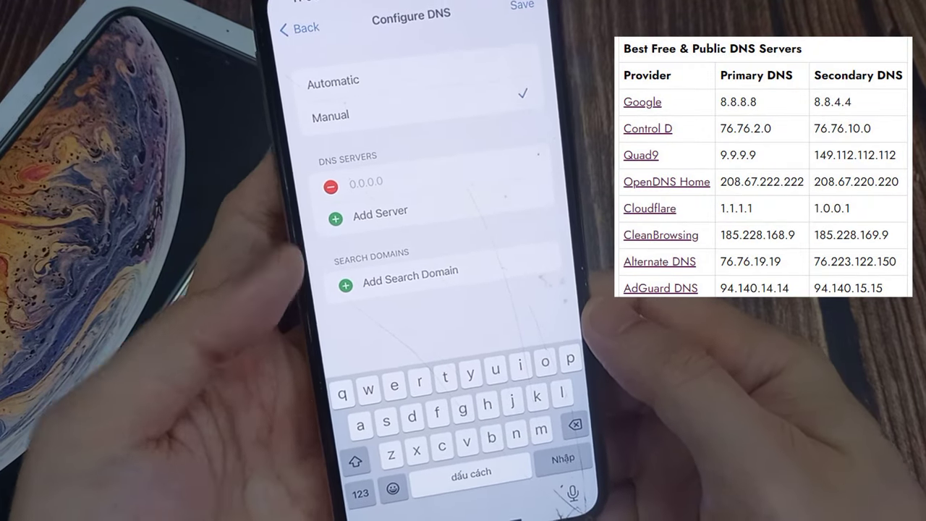
text(8.8.8)
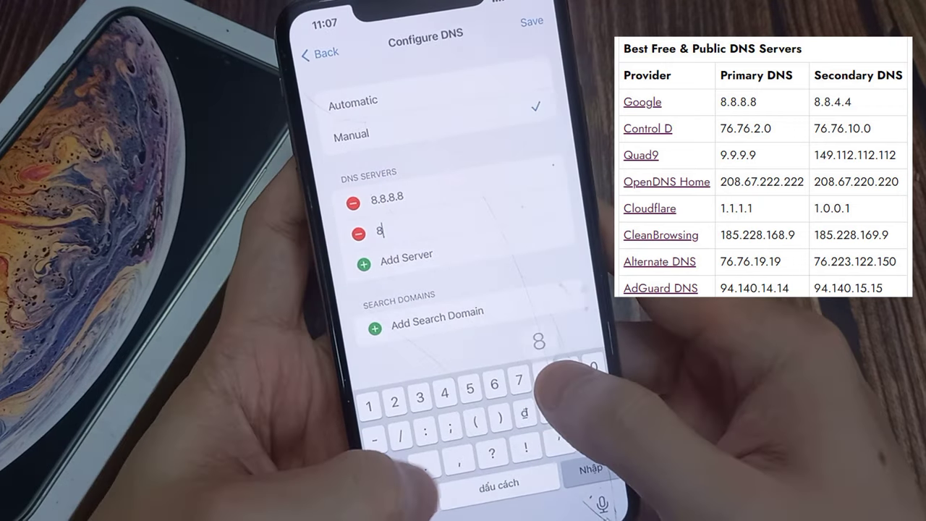
Finish entering 8.8.8.8 and 8.8.4.4 as the manual DNS servers and save
text(.8.4.4)
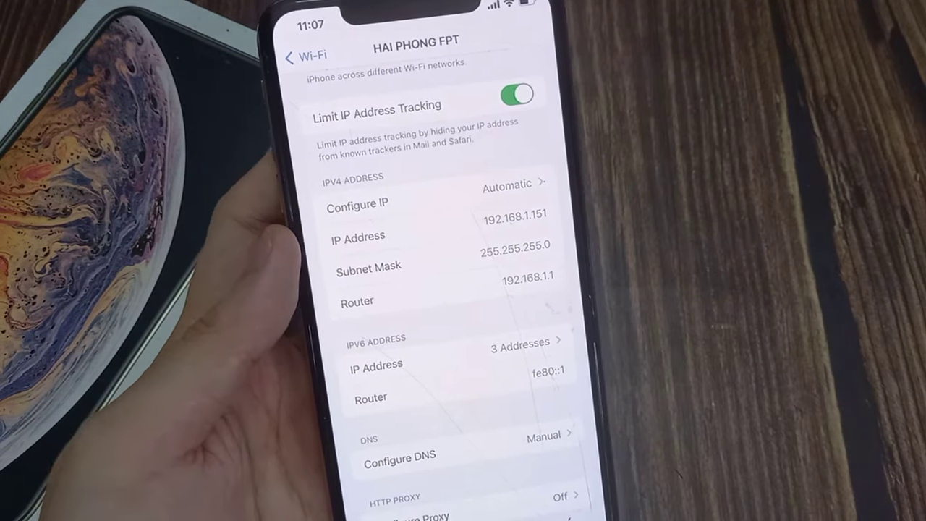
Navigate back from the network details to the main Settings list
click(303, 57)
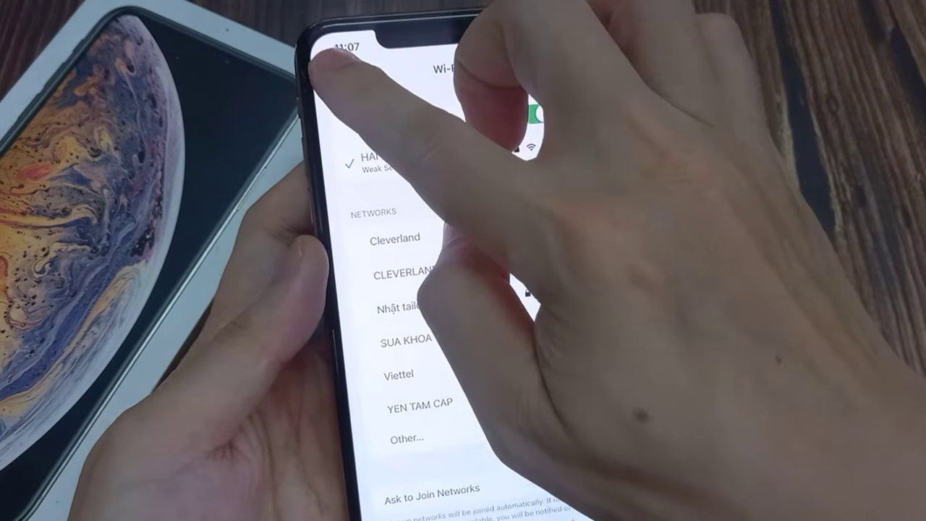
click(340, 63)
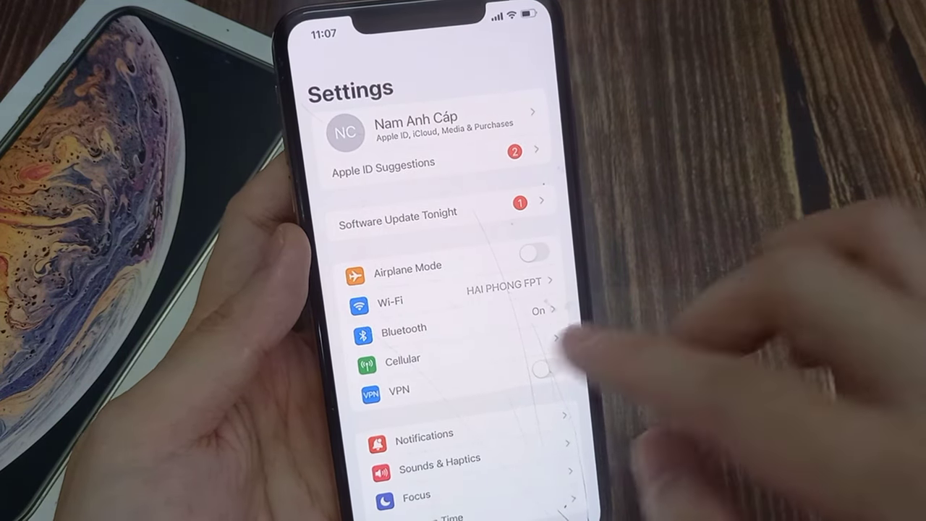
Go into Cellular settings and scroll through its options and the per-app cellular data list
click(403, 359)
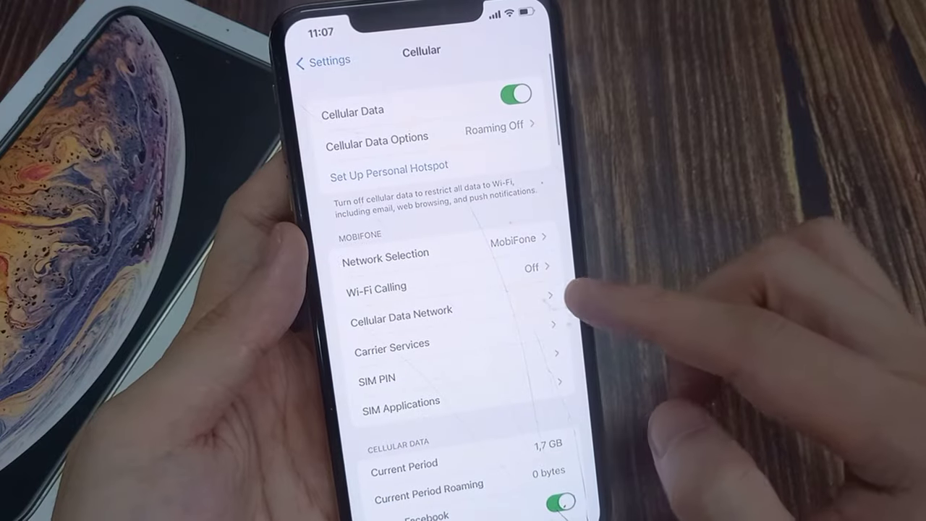
scroll(up, 3)
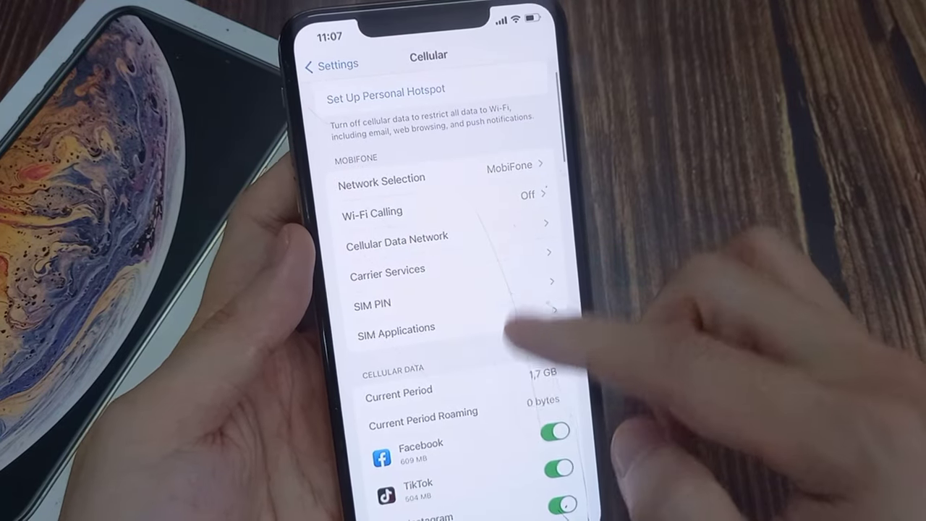
scroll(down, 3)
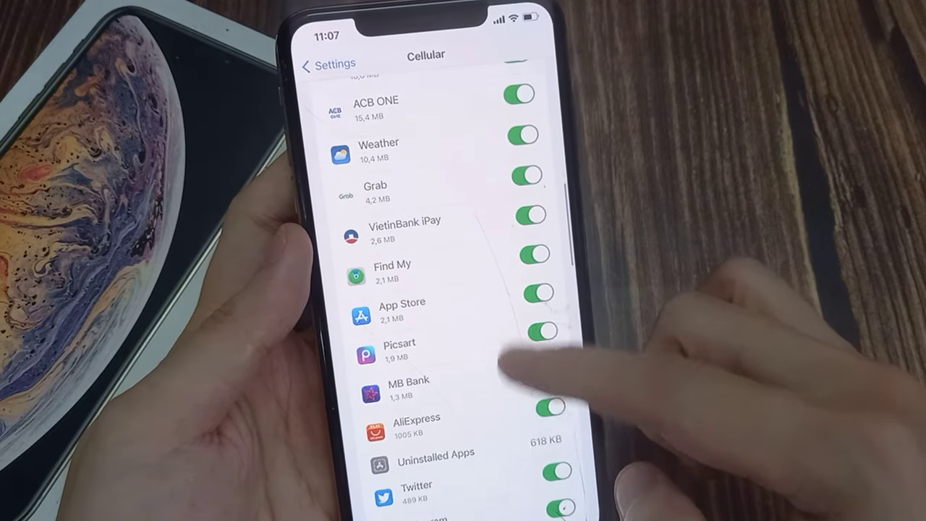
scroll(down, 3)
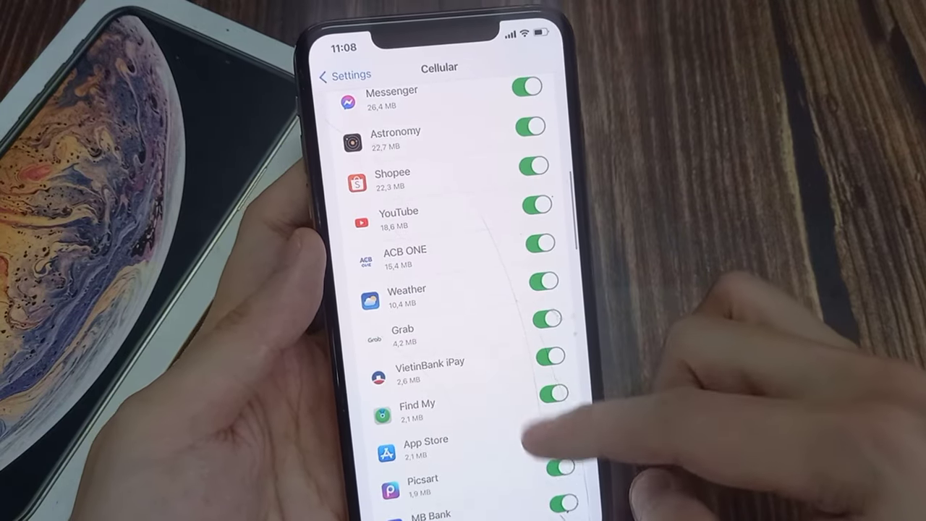
scroll(down, 3)
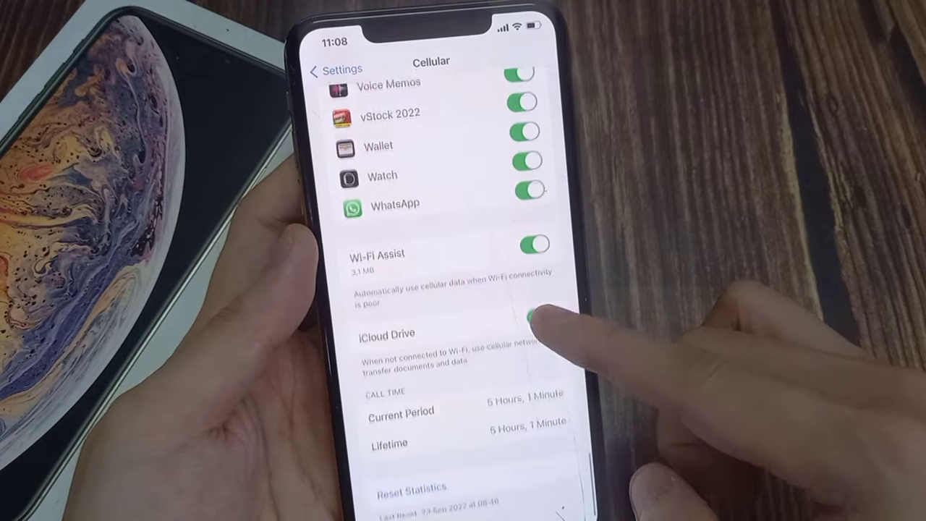
scroll(down, 3)
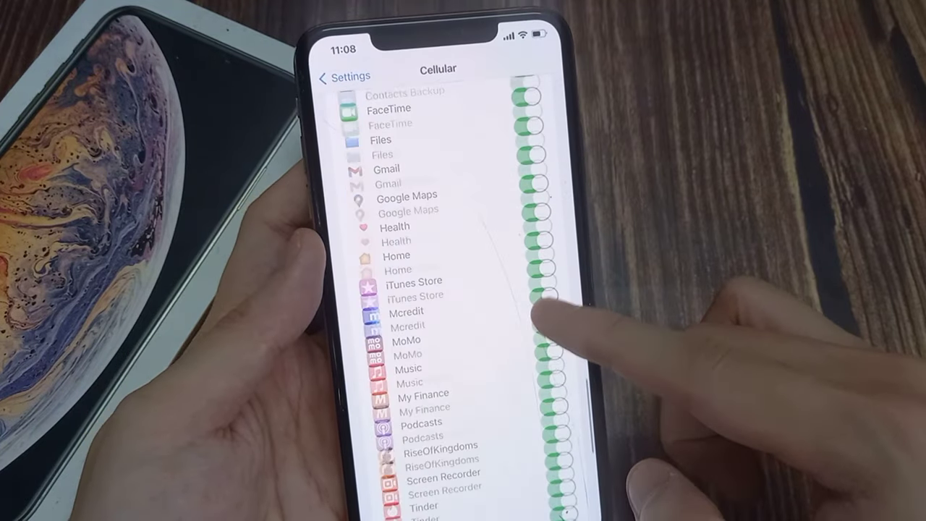
scroll(down, 3)
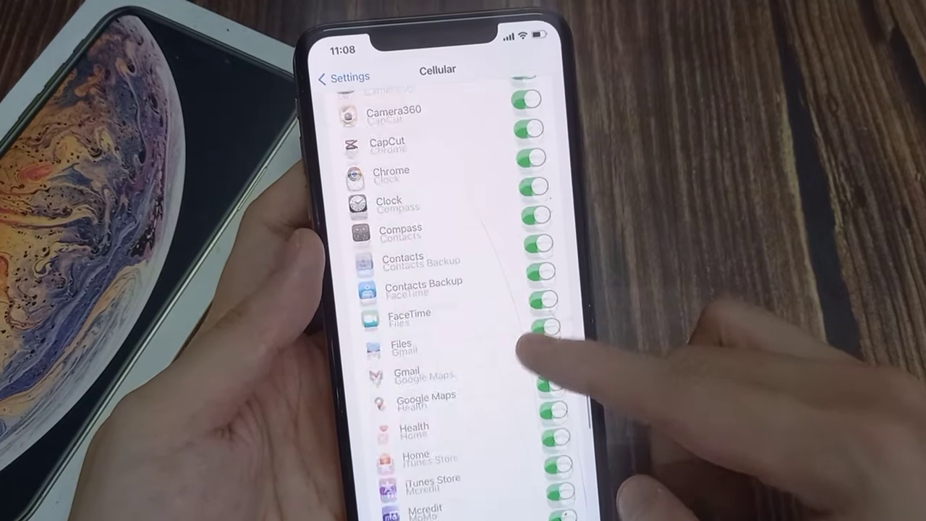
scroll(down, 3)
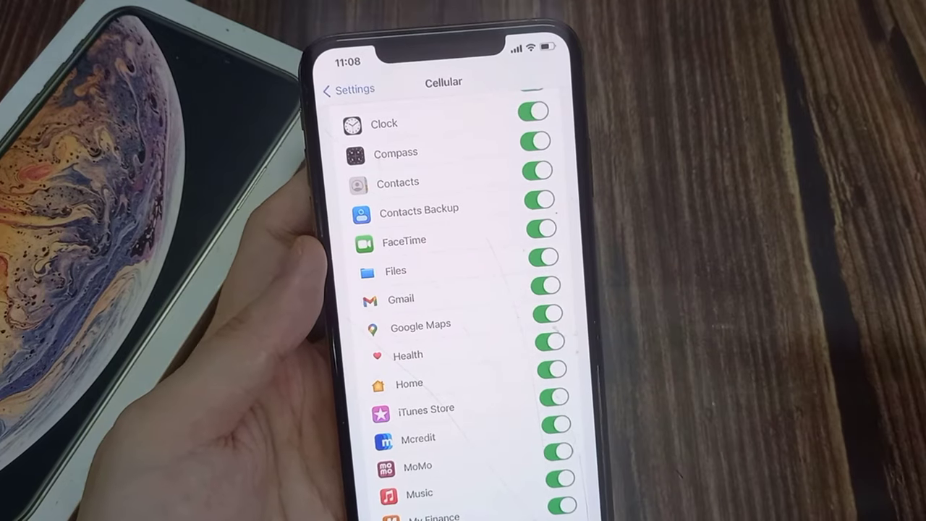